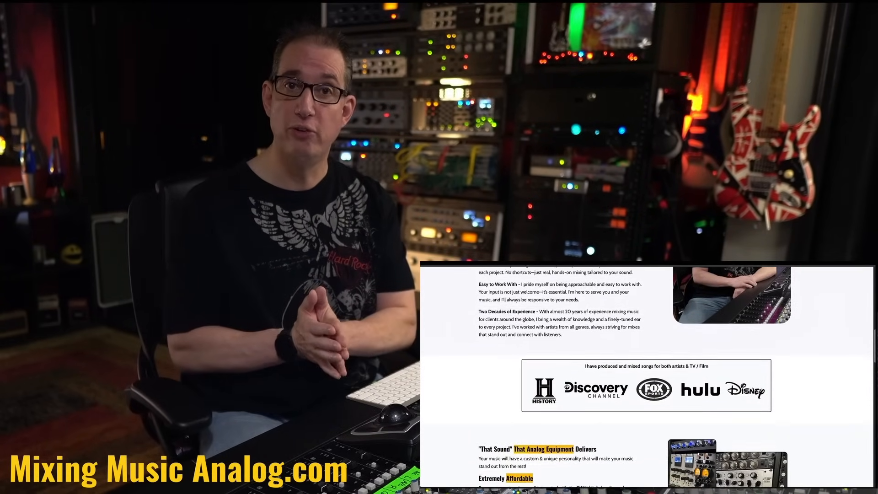
# View the UAD SSL E channel strip on Audio 1, then close its window
pyautogui.scroll(-3)
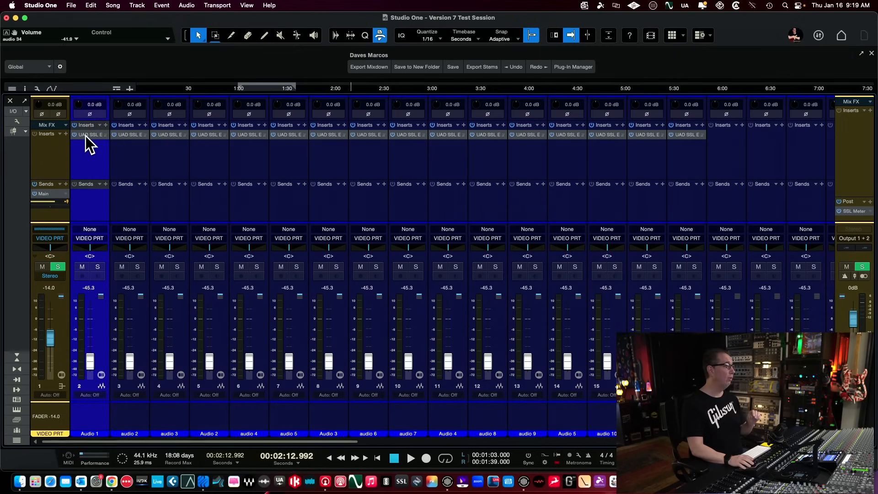
pyautogui.click(90, 134)
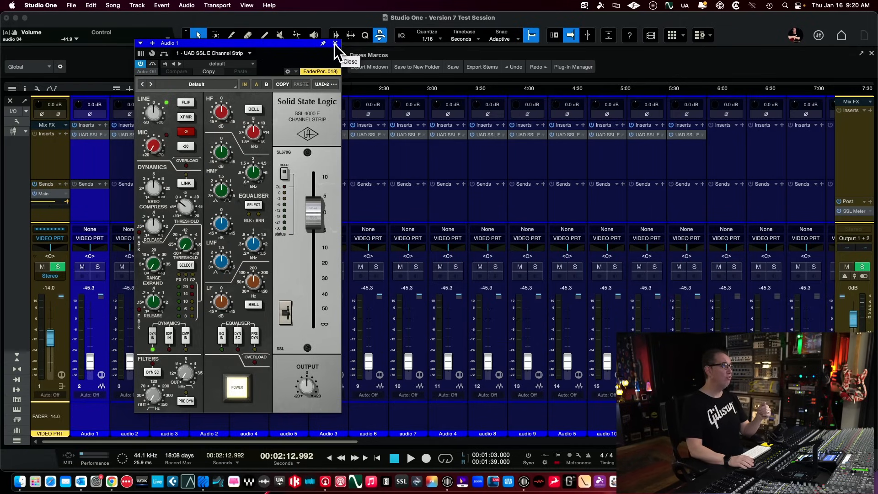
pyautogui.click(336, 44)
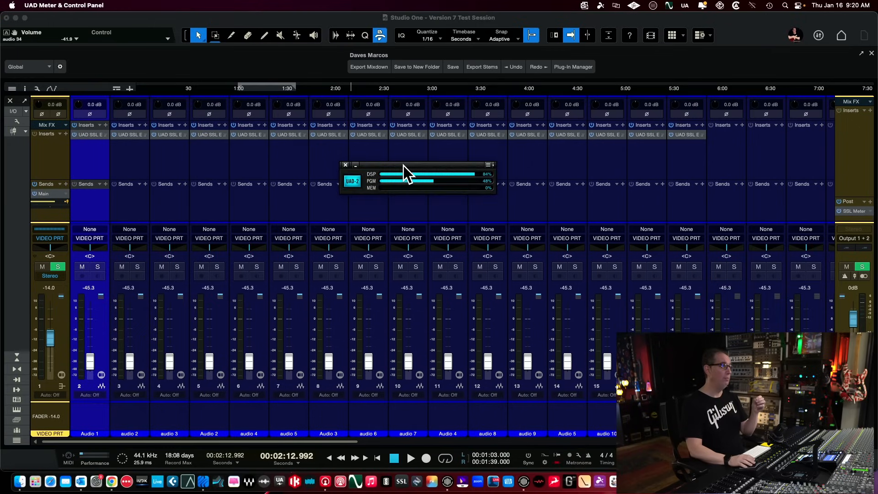
# Move the UAD DSP load meter window out of the way of the mixer
pyautogui.moveTo(407, 171); pyautogui.dragTo(345, 156)
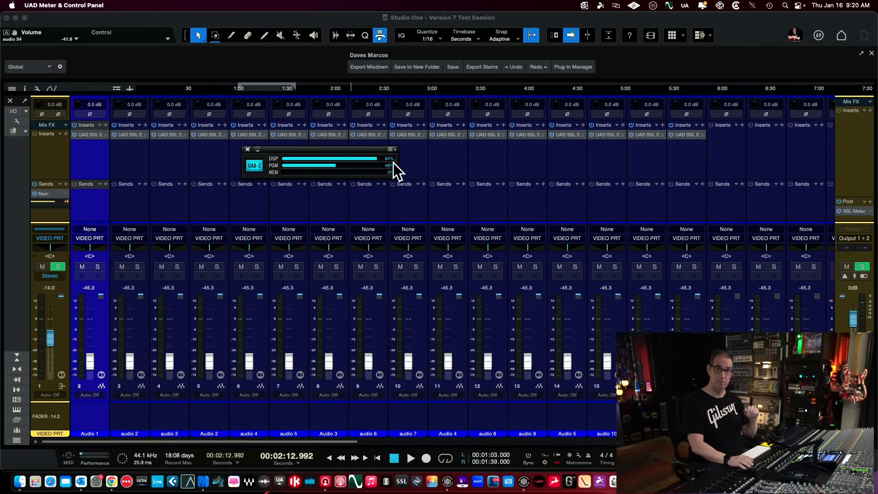
pyautogui.moveTo(470, 233)
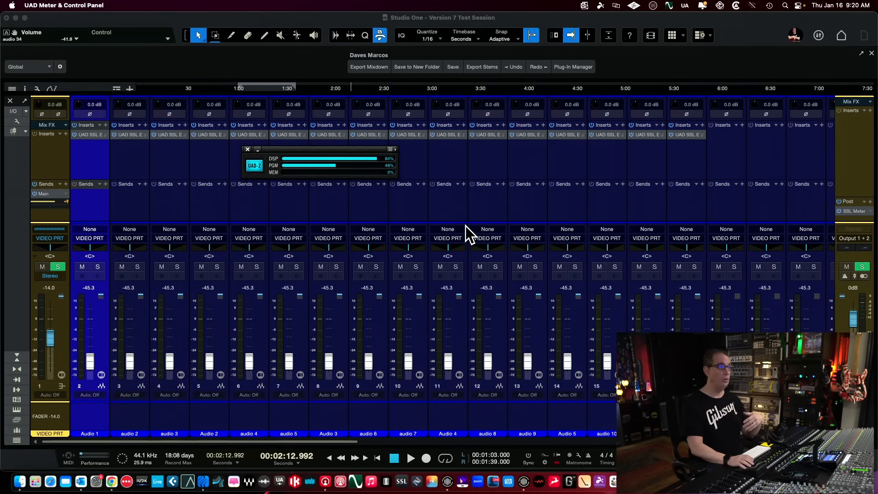
pyautogui.moveTo(384, 188)
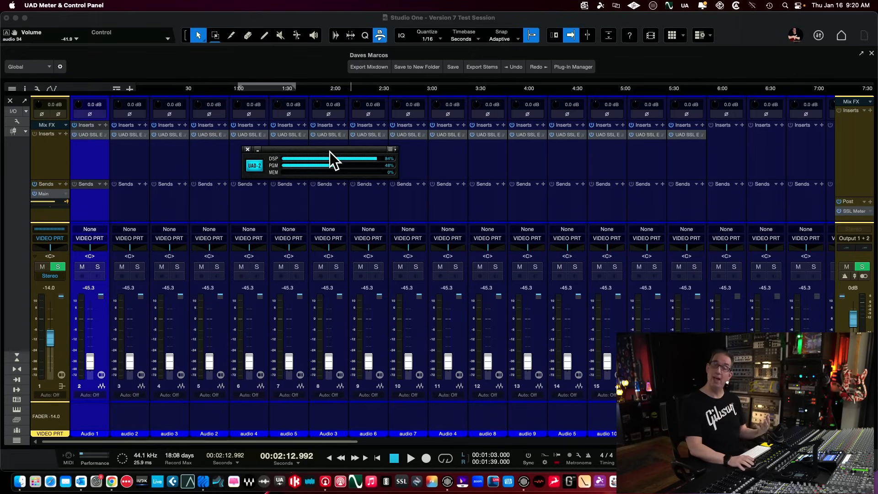
pyautogui.moveTo(339, 163)
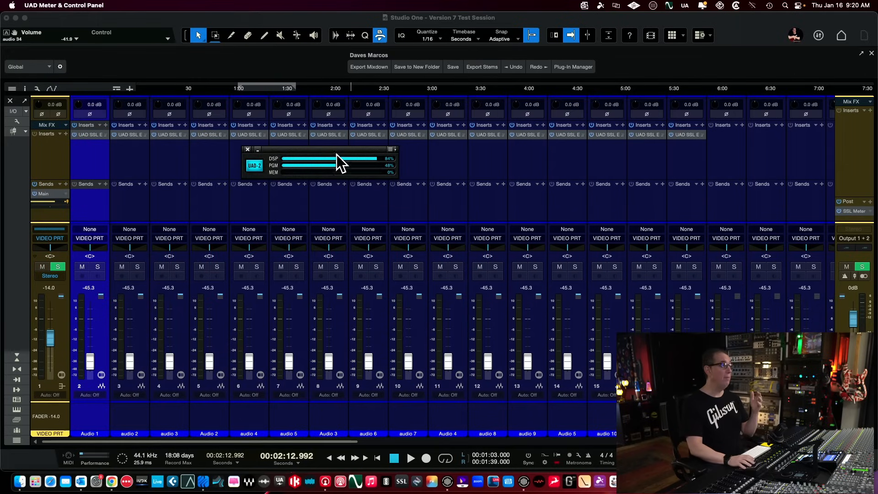
pyautogui.moveTo(478, 171)
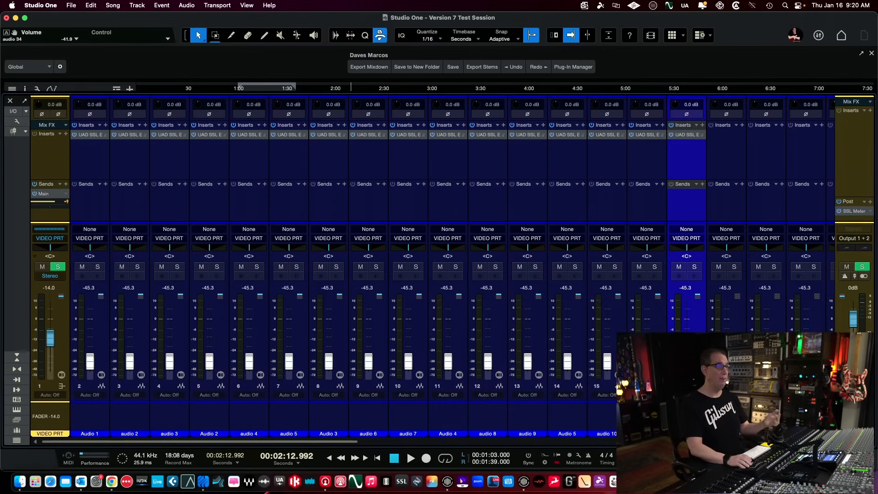
pyautogui.moveTo(480, 211)
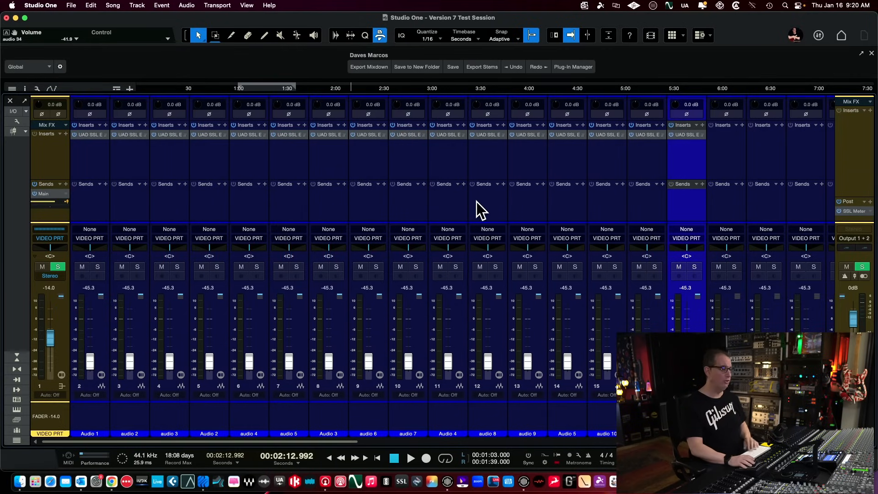
# Play the song, check audio 12's disabled SSL E strip and decline the DSP-resources help
pyautogui.click(411, 458)
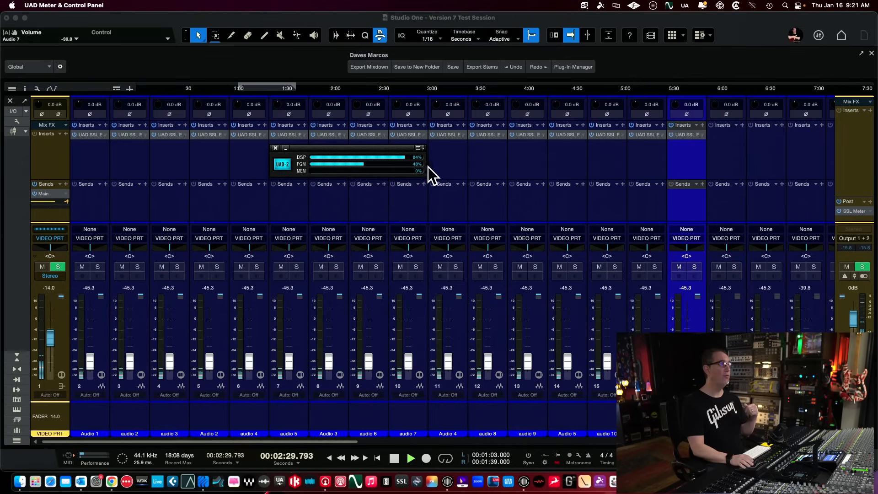
pyautogui.moveTo(523, 182)
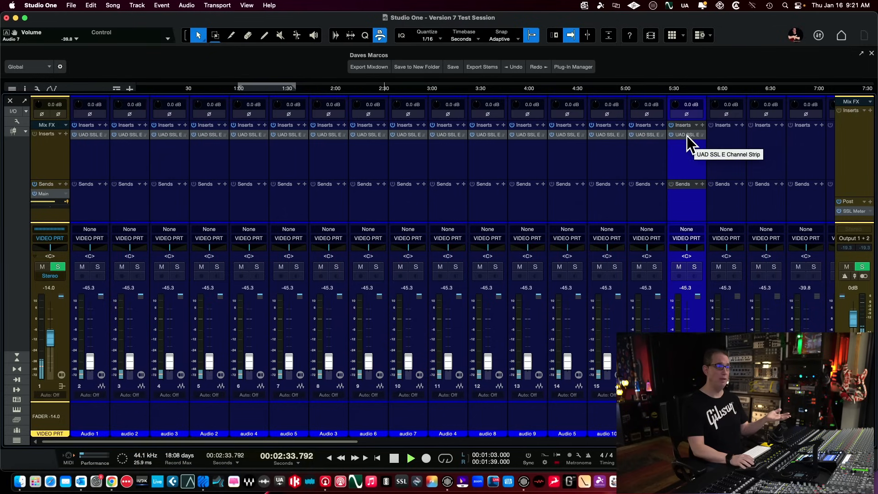
pyautogui.click(687, 135)
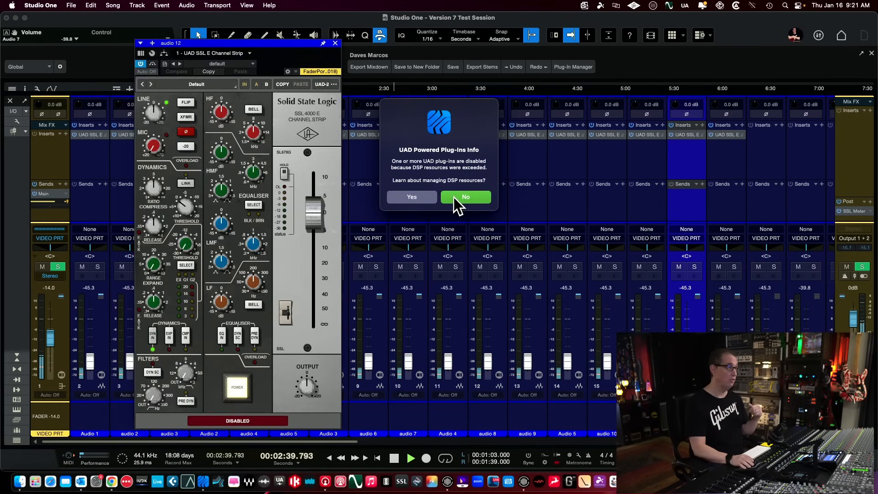
pyautogui.click(466, 197)
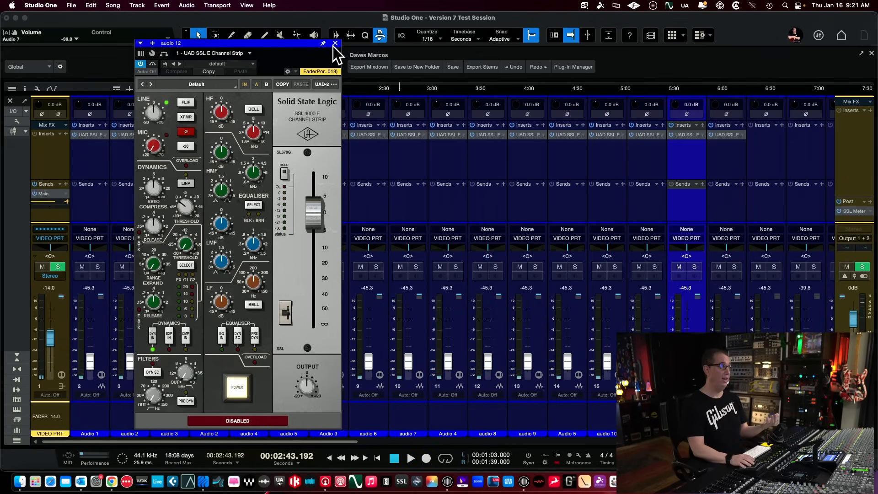
pyautogui.click(336, 44)
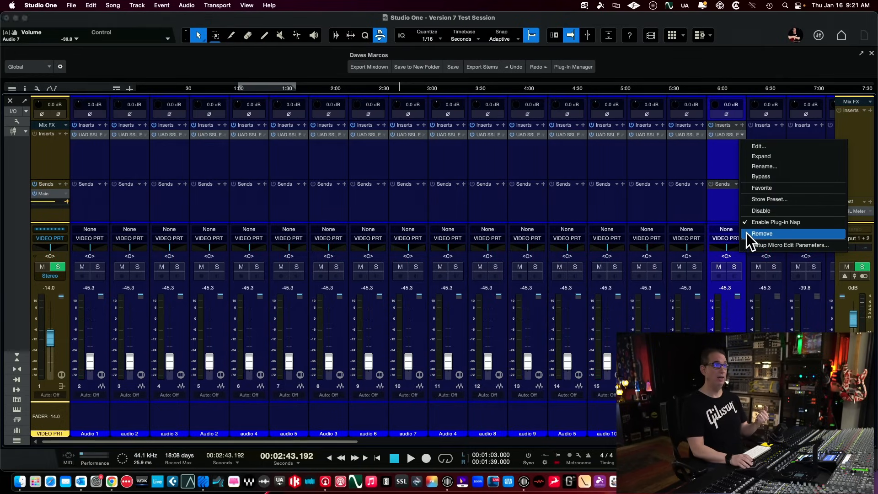
# Remove a UAD SSL E insert and add the native UADx SSL E Channel Strip to Audio 1
pyautogui.click(763, 233)
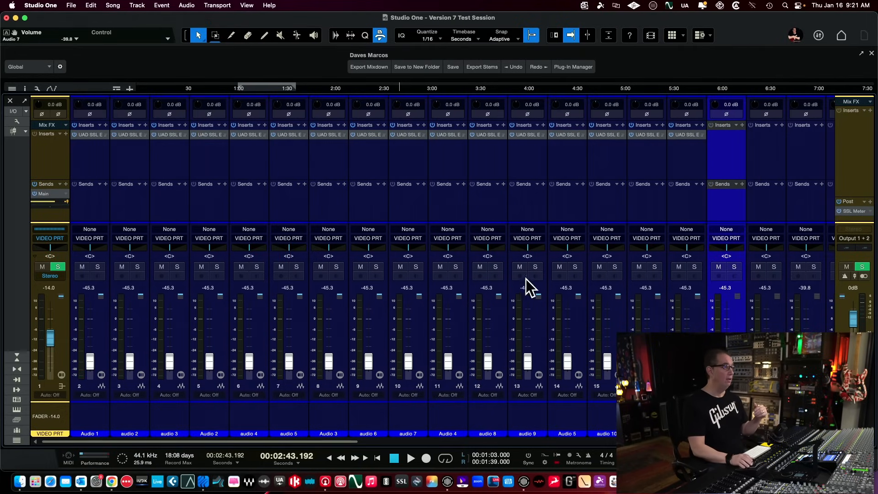
pyautogui.moveTo(166, 255)
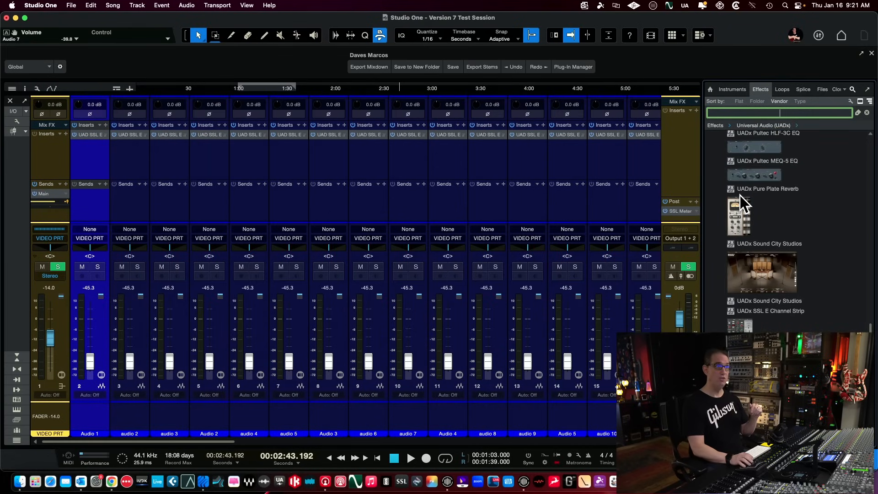
pyautogui.scroll(-3)
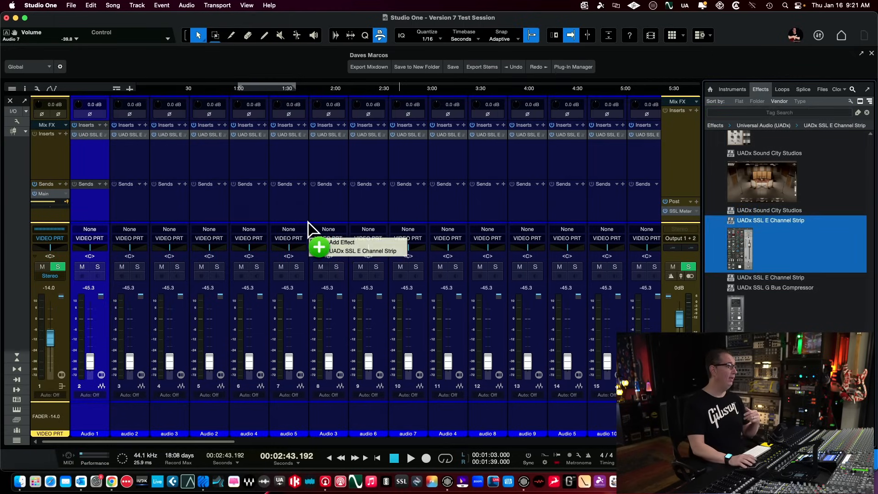
pyautogui.moveTo(210, 90)
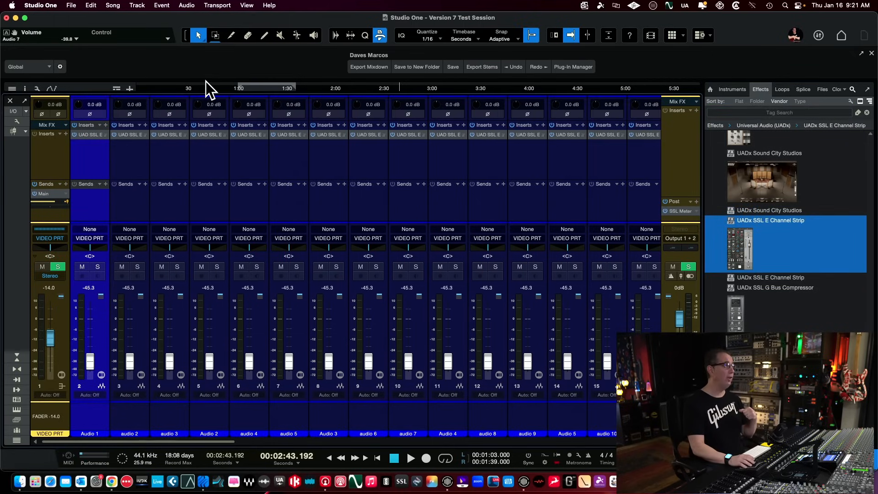
pyautogui.click(90, 134)
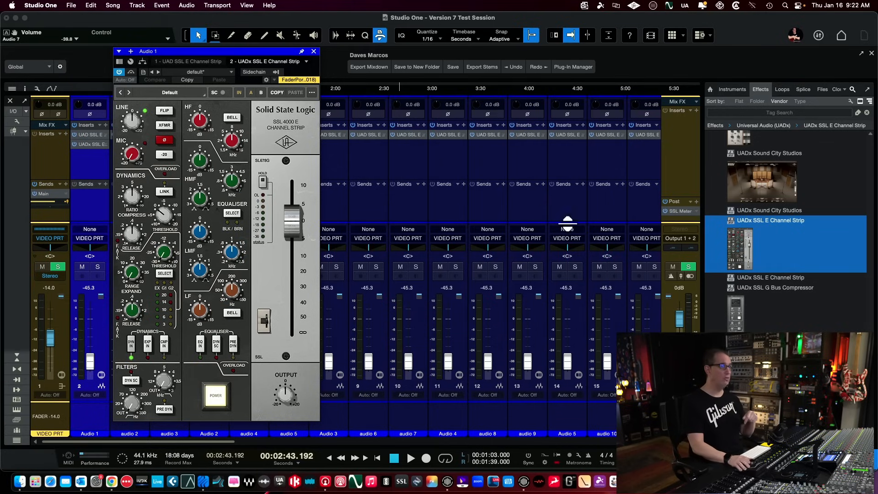
# Add a UADx SSL G Bus Compressor to the Main bus and recheck Audio 1's UADx strip
pyautogui.click(775, 287)
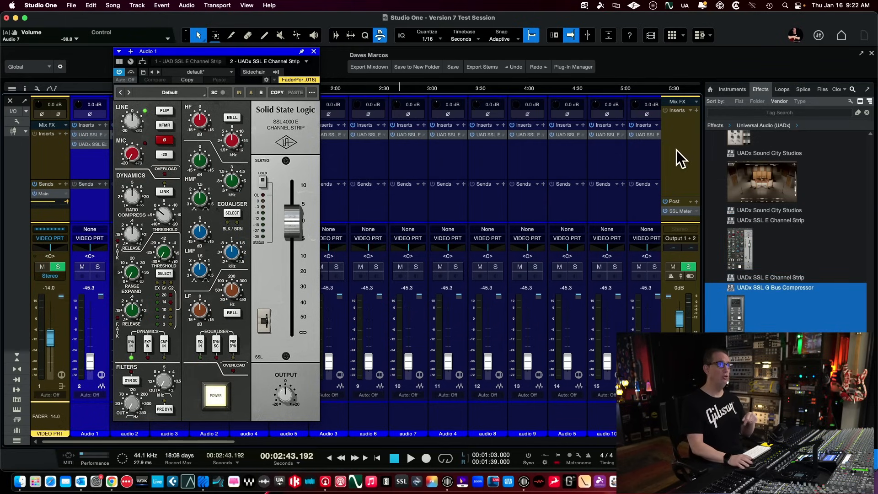
pyautogui.moveTo(395, 112)
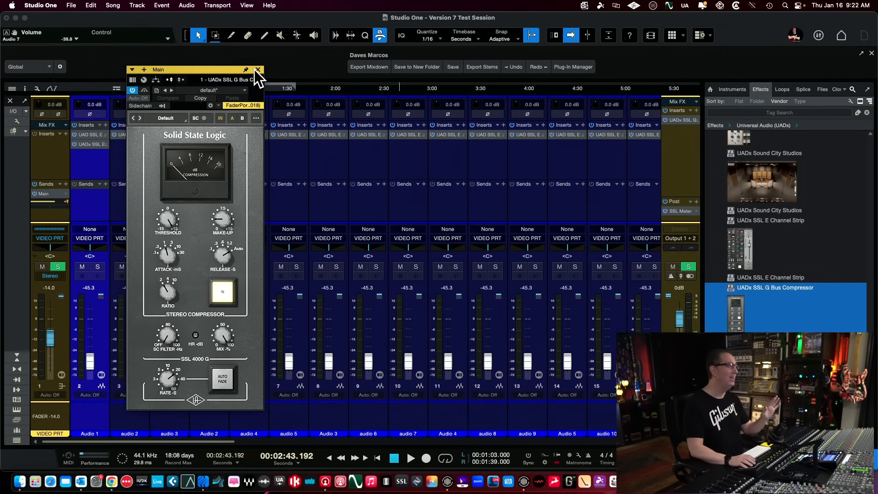
pyautogui.click(259, 70)
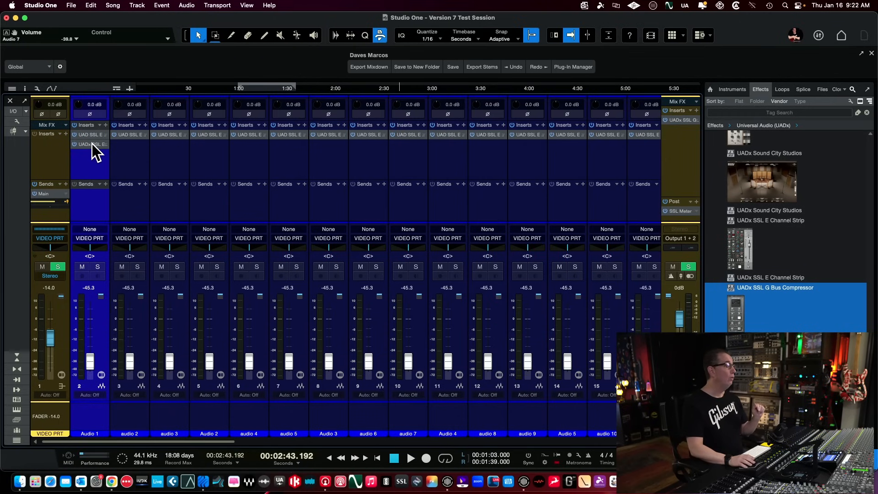
pyautogui.doubleClick(90, 143)
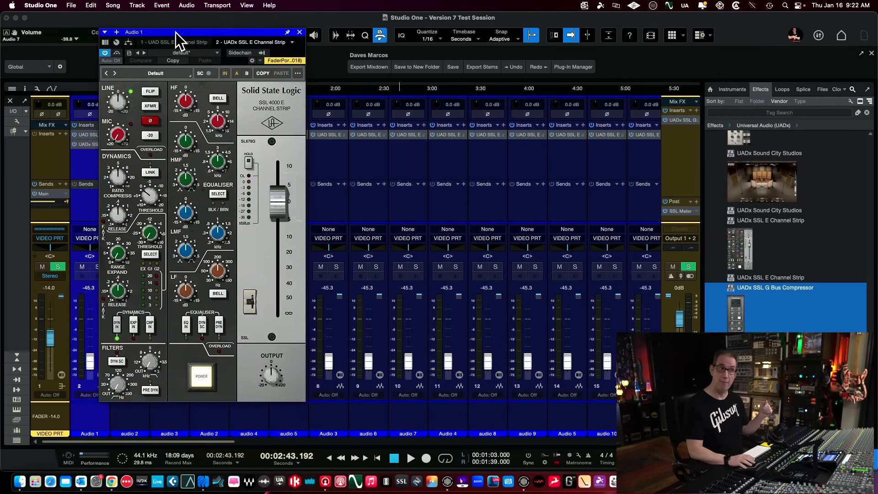
pyautogui.click(300, 32)
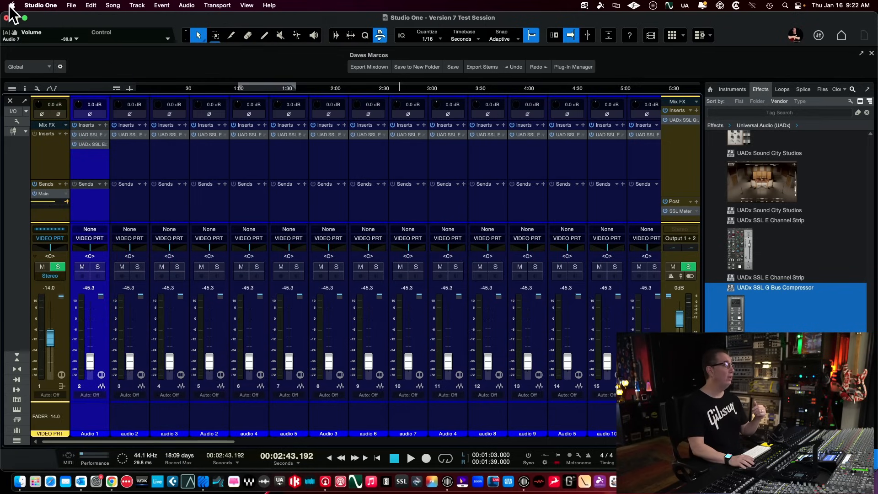
pyautogui.click(9, 5)
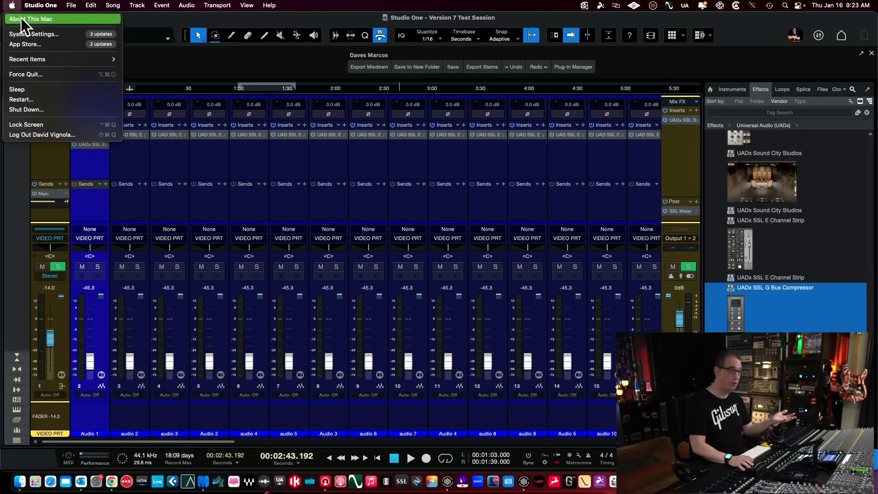
# Show About This Mac: Mac mini, Apple M2 Pro, 16 GB, macOS Ventura 13.7.1
pyautogui.click(33, 18)
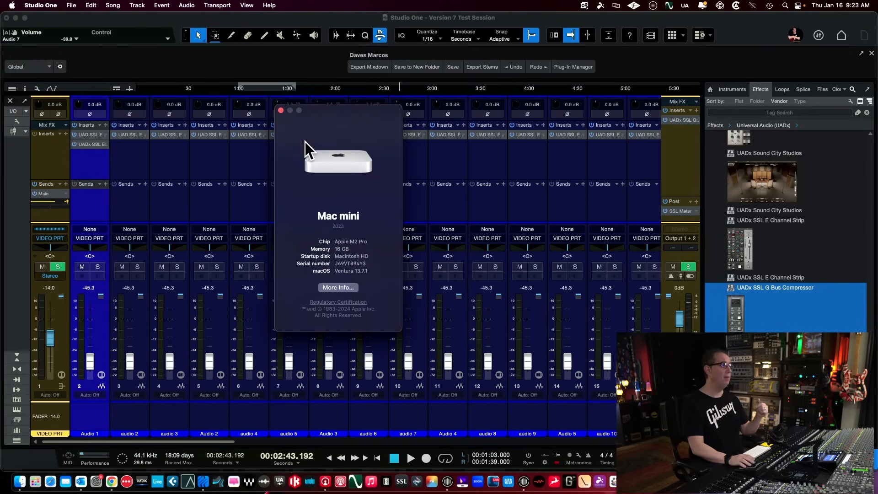
pyautogui.moveTo(368, 256)
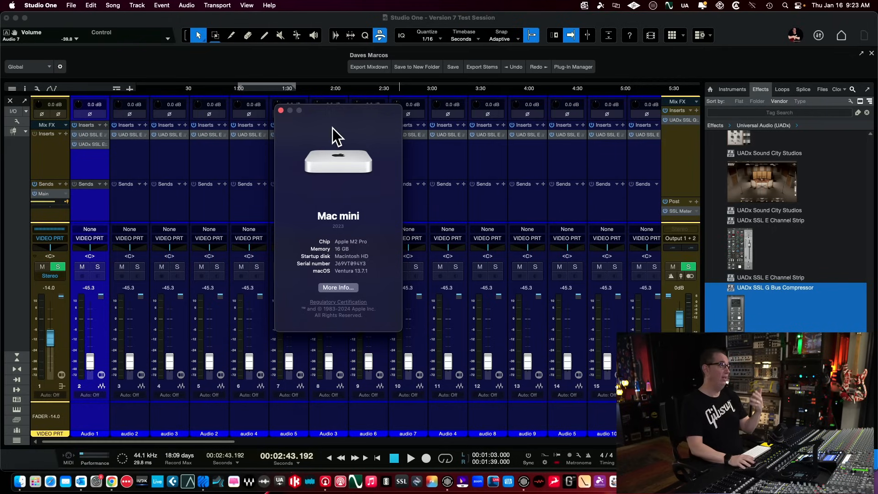
pyautogui.moveTo(286, 118)
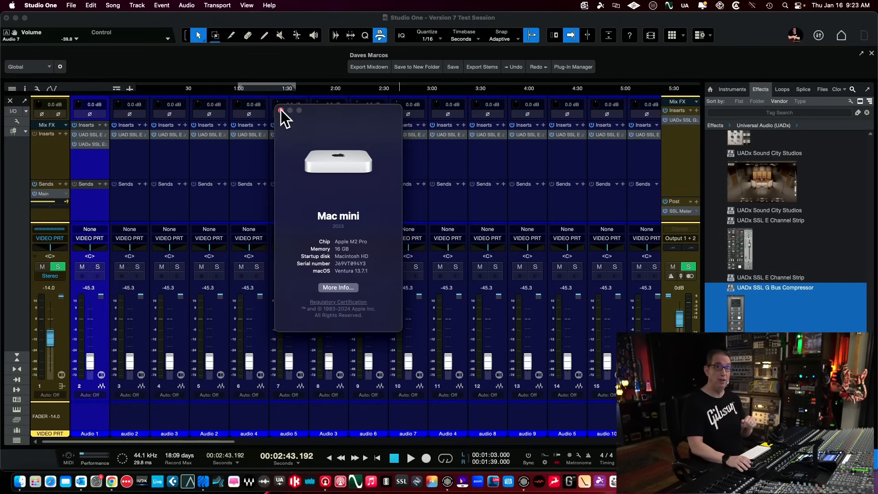
# Close the About This Mac window to return to the Studio One mixer
pyautogui.click(281, 111)
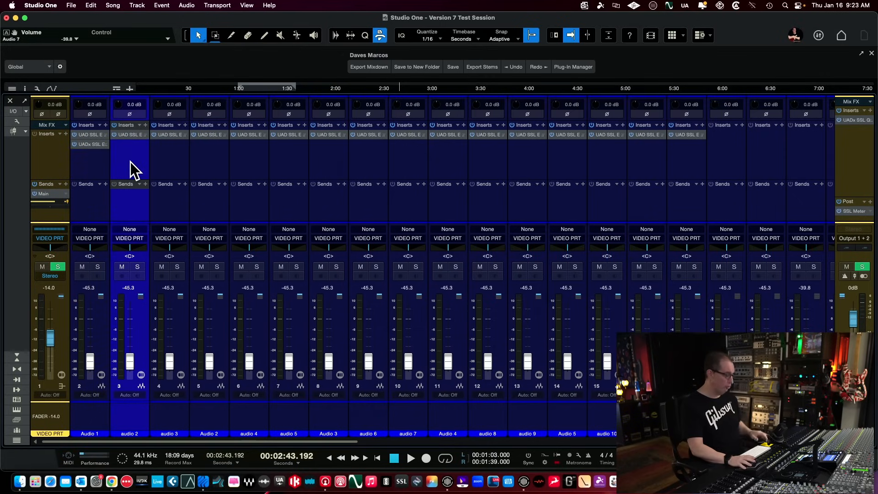
pyautogui.moveTo(700, 169)
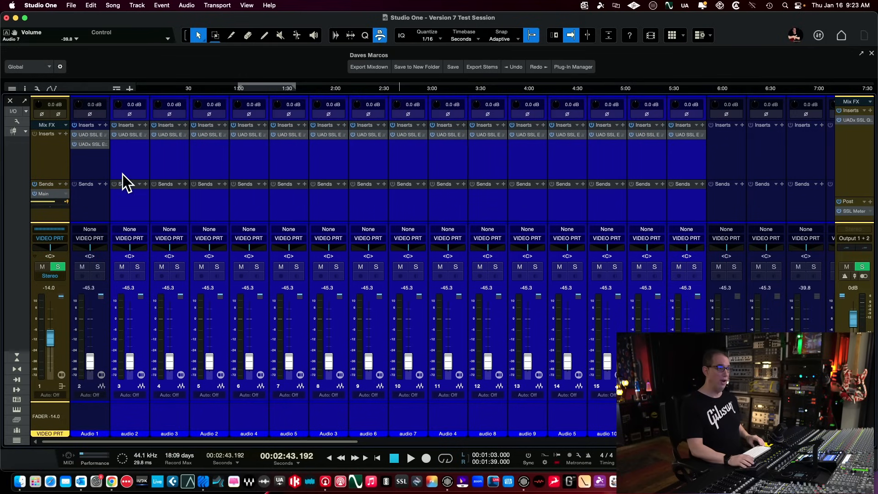
pyautogui.moveTo(167, 111)
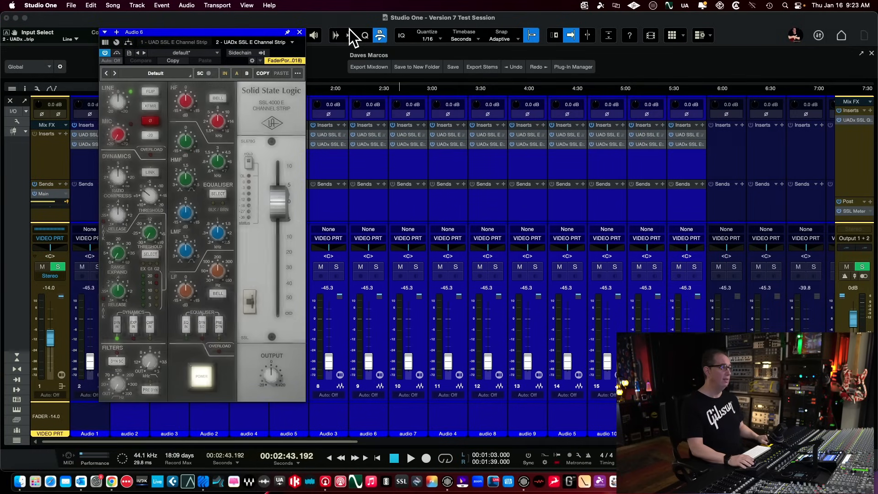
pyautogui.click(299, 31)
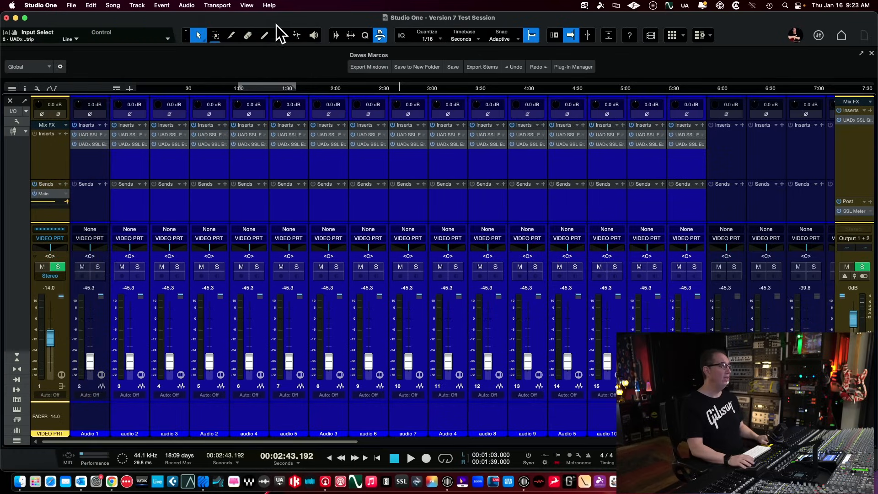
pyautogui.click(247, 5)
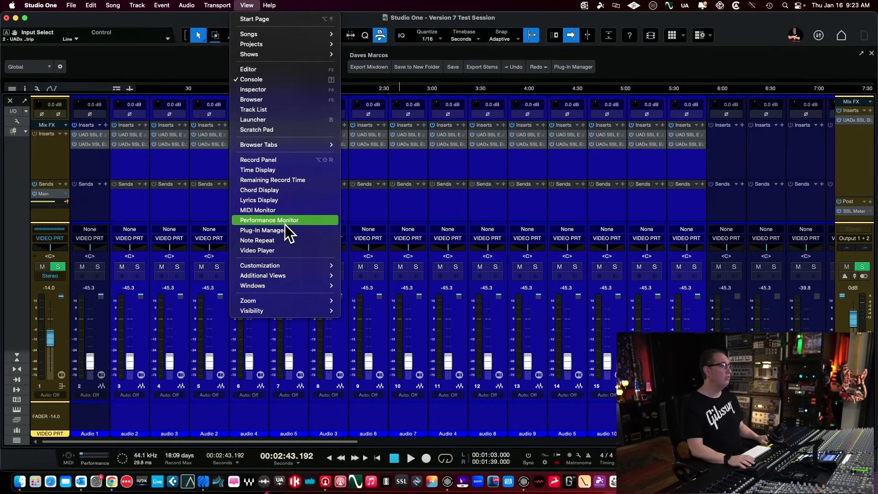
pyautogui.click(268, 219)
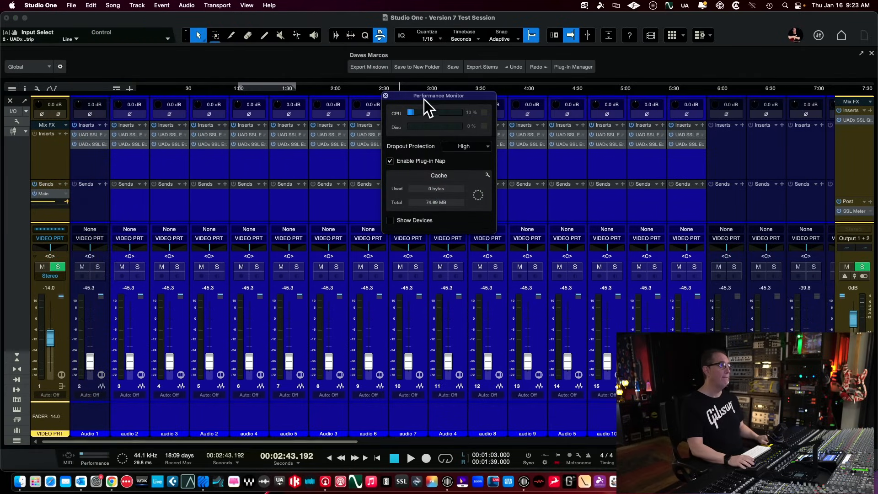
pyautogui.moveTo(439, 95); pyautogui.dragTo(264, 156)
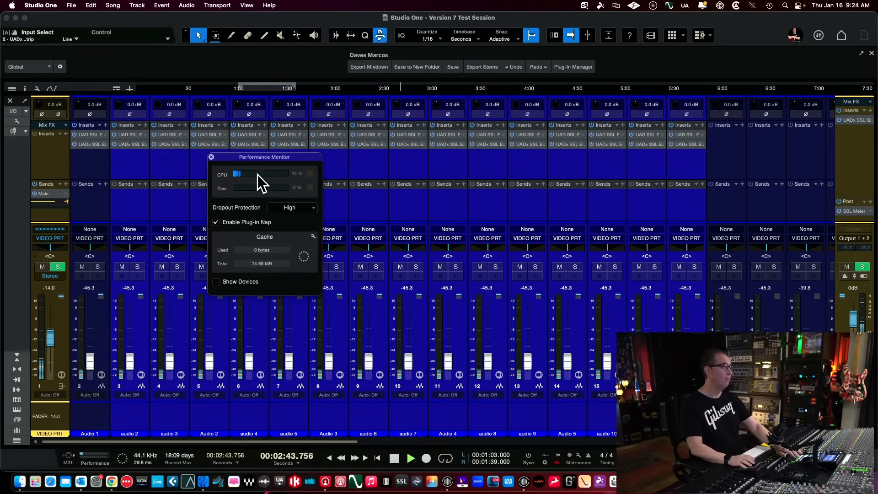
pyautogui.moveTo(301, 185)
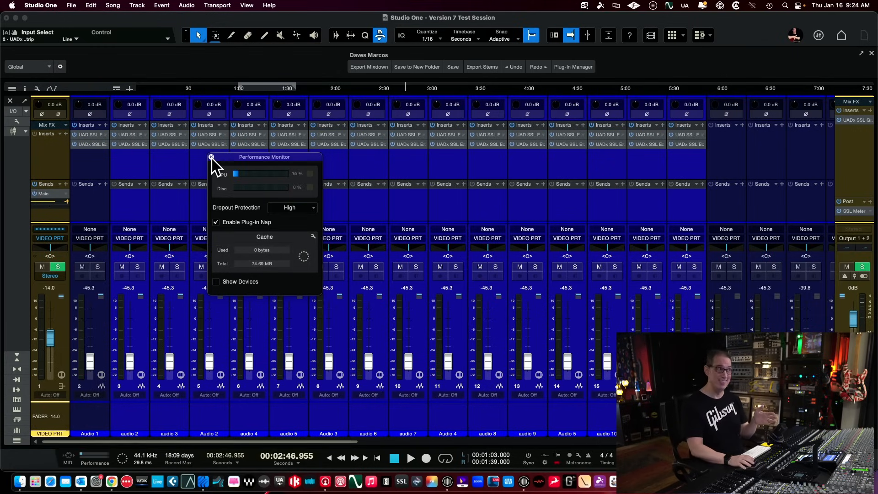
pyautogui.click(212, 157)
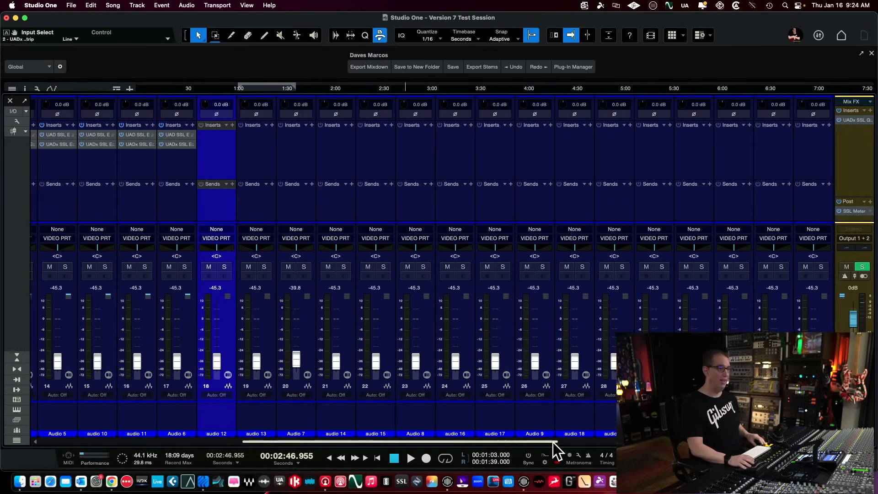
# Close audio 34's strip window and check CPU near 14% in the Performance Monitor
pyautogui.hscroll(3)
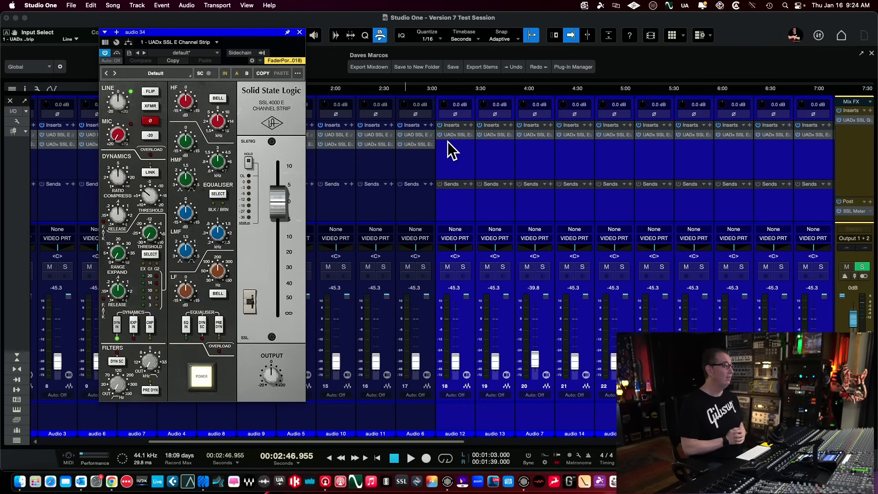
pyautogui.moveTo(351, 84)
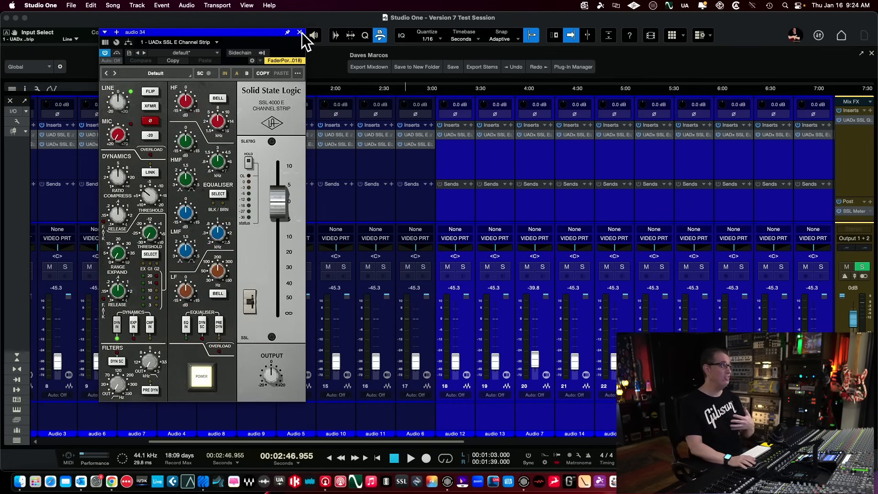
pyautogui.click(247, 6)
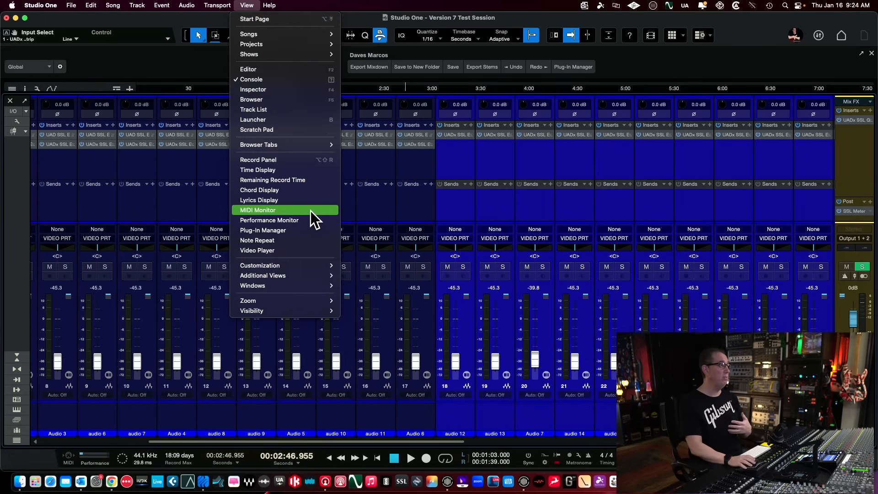
pyautogui.click(269, 220)
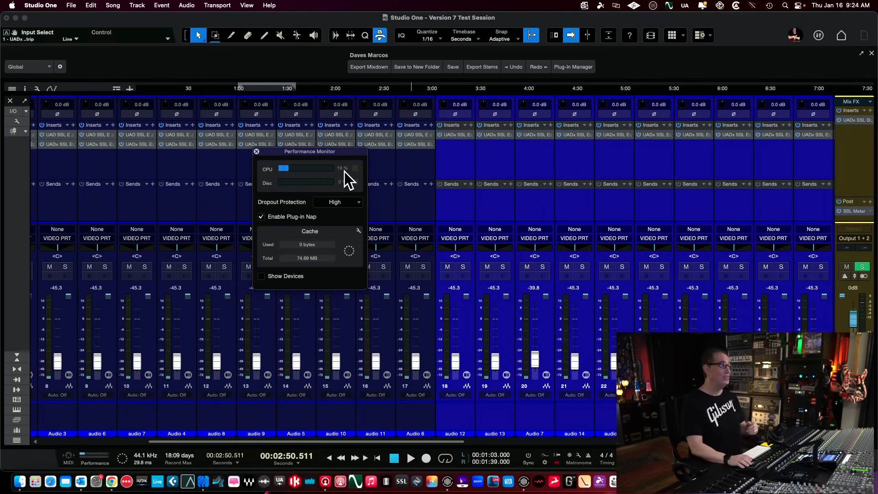
pyautogui.moveTo(251, 164)
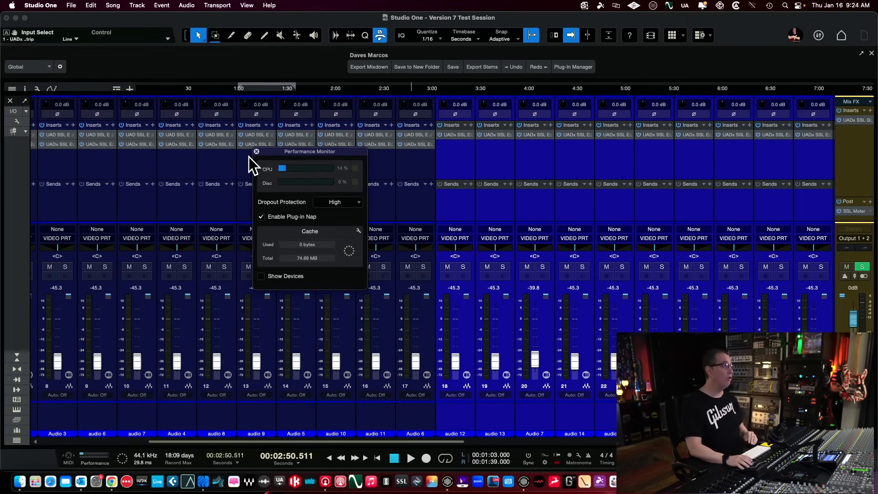
pyautogui.click(256, 152)
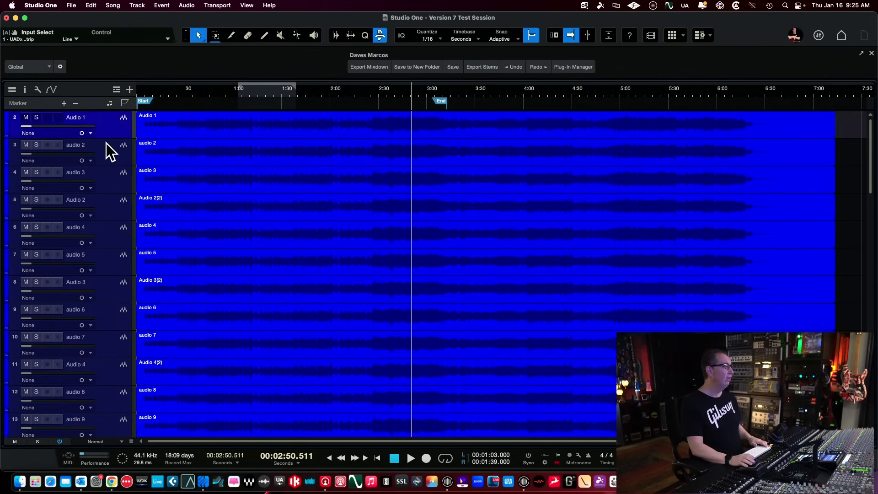
# Duplicate all tracks complete with plugins so the console continues from track 51
pyautogui.scroll(-3)
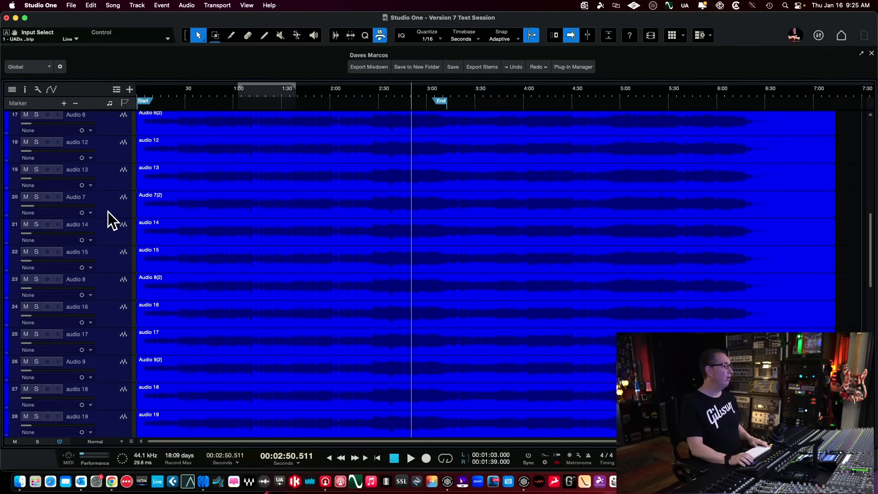
pyautogui.scroll(-3)
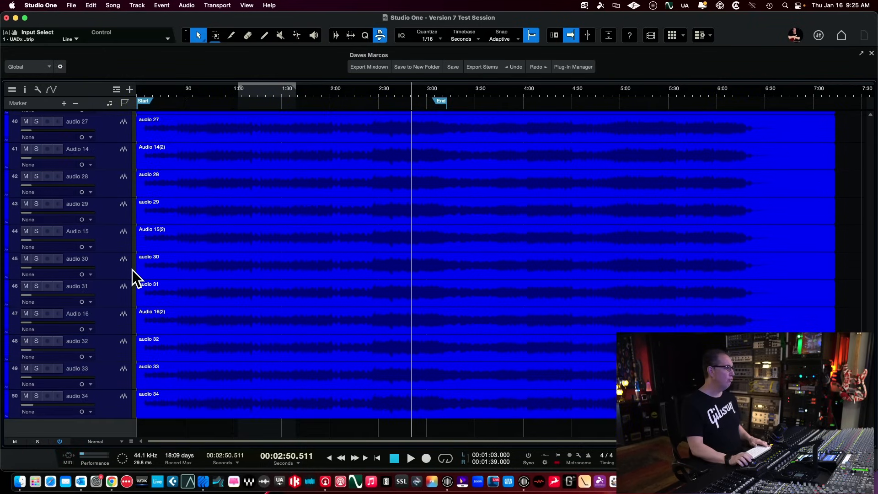
pyautogui.rightClick(135, 277)
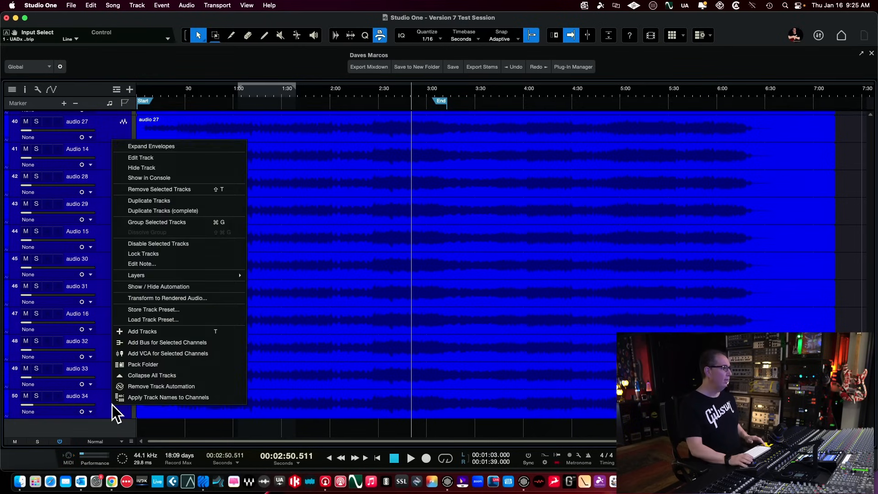
pyautogui.click(163, 210)
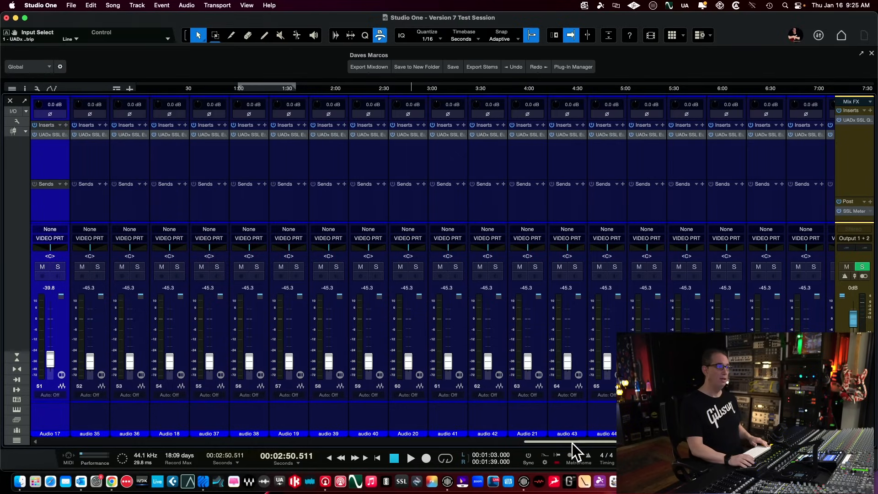
pyautogui.hscroll(3)
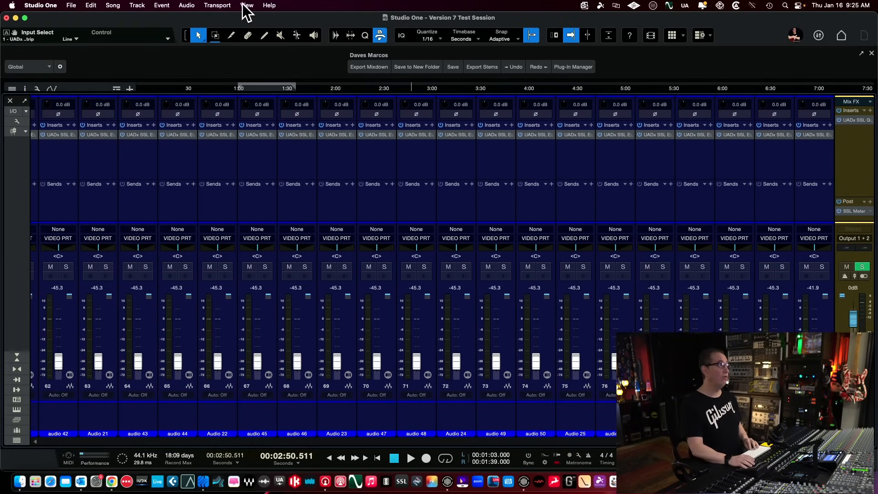
pyautogui.click(246, 5)
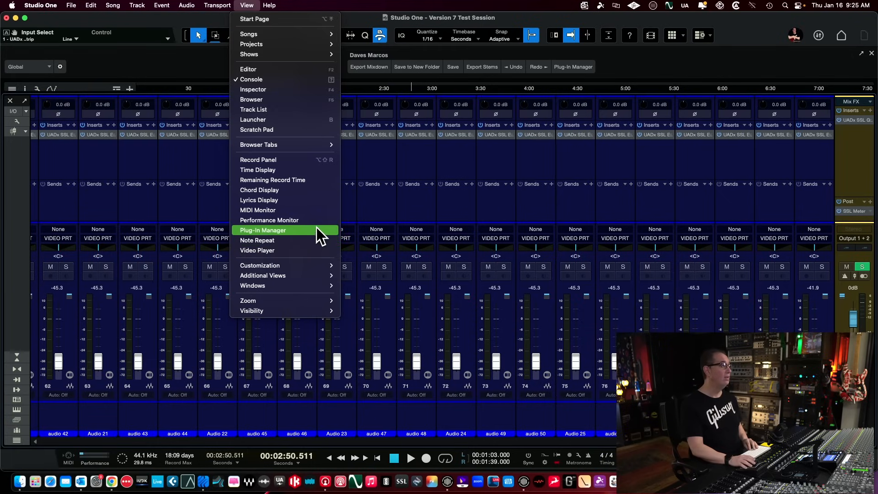
pyautogui.click(269, 220)
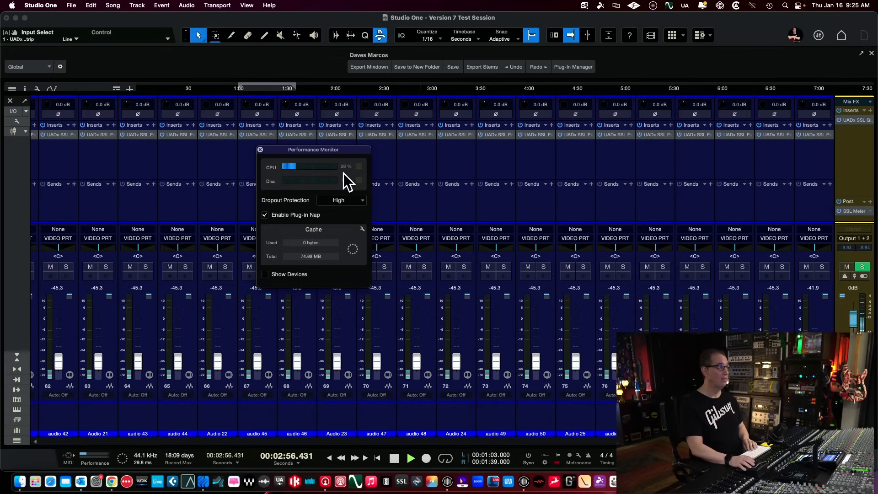
pyautogui.click(410, 458)
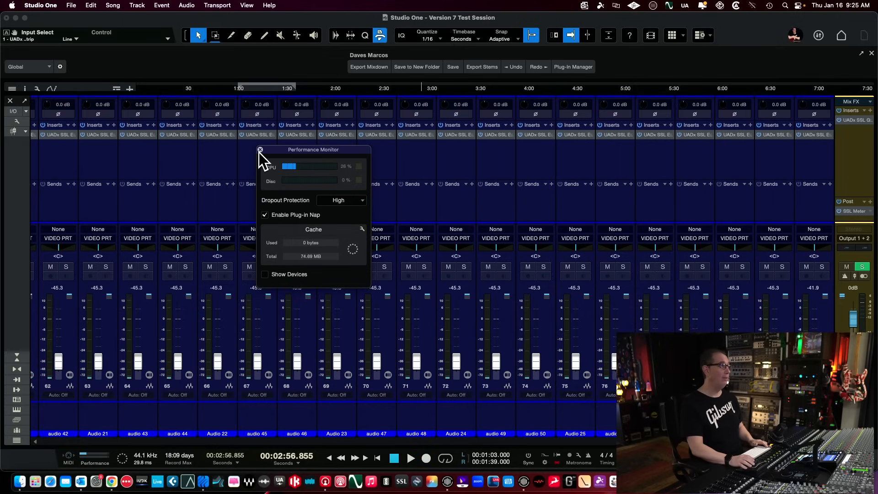
pyautogui.click(259, 150)
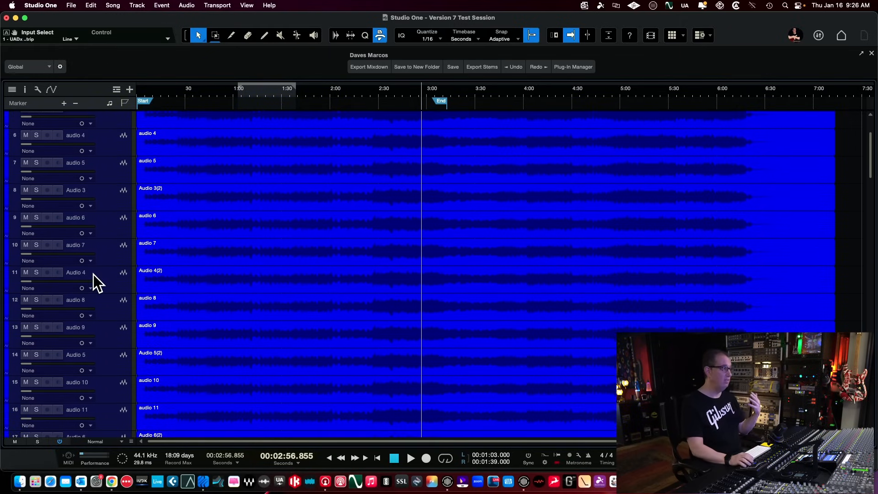
# Duplicate the track set again with plugins, extending the session past channel 130
pyautogui.scroll(-3)
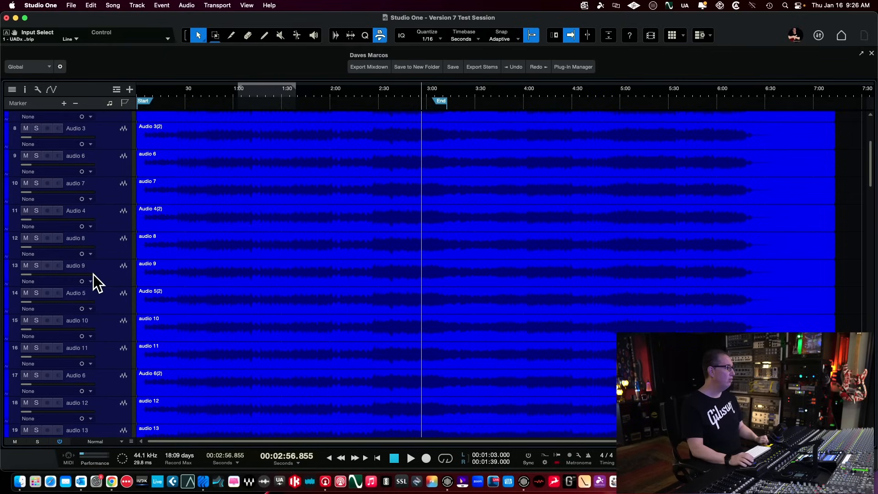
pyautogui.scroll(-3)
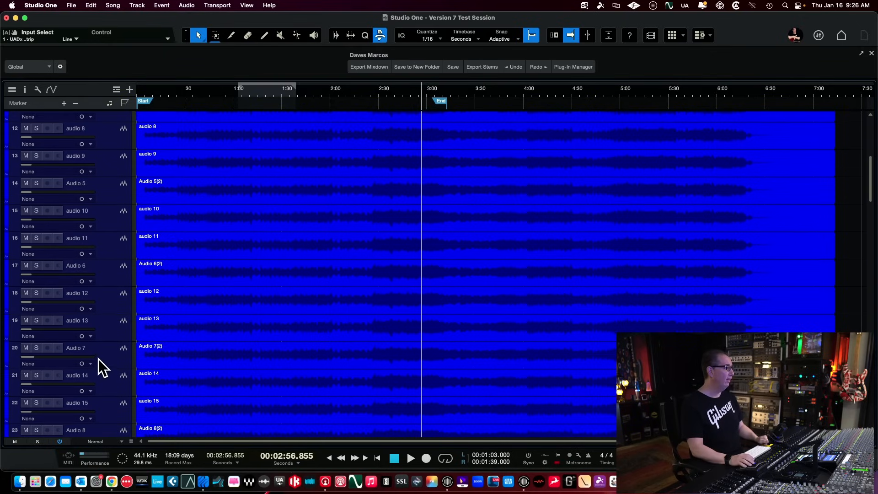
pyautogui.scroll(-3)
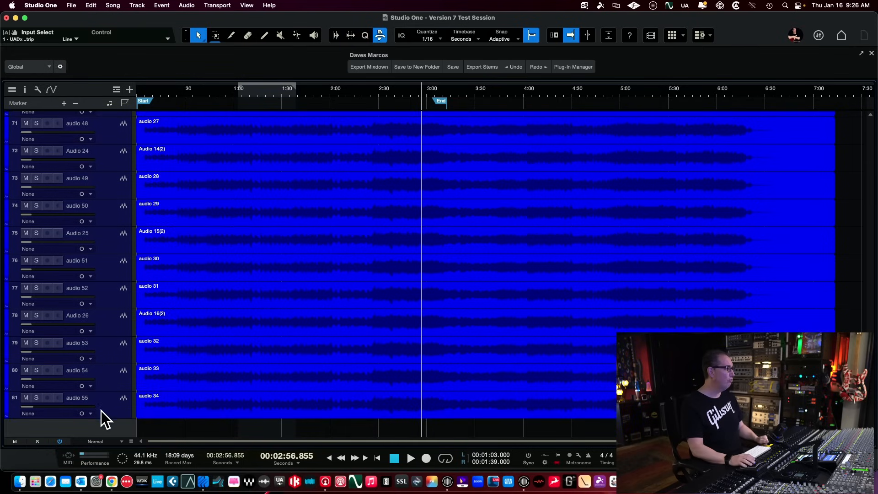
pyautogui.rightClick(106, 417)
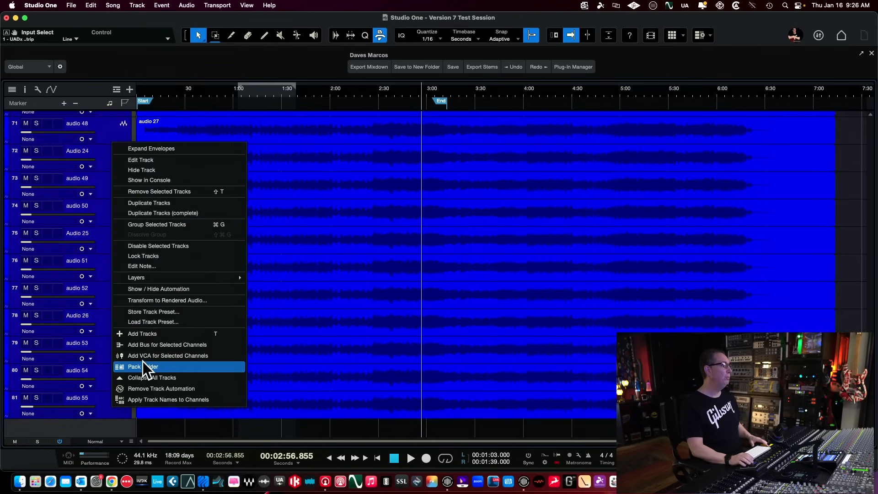
pyautogui.click(149, 203)
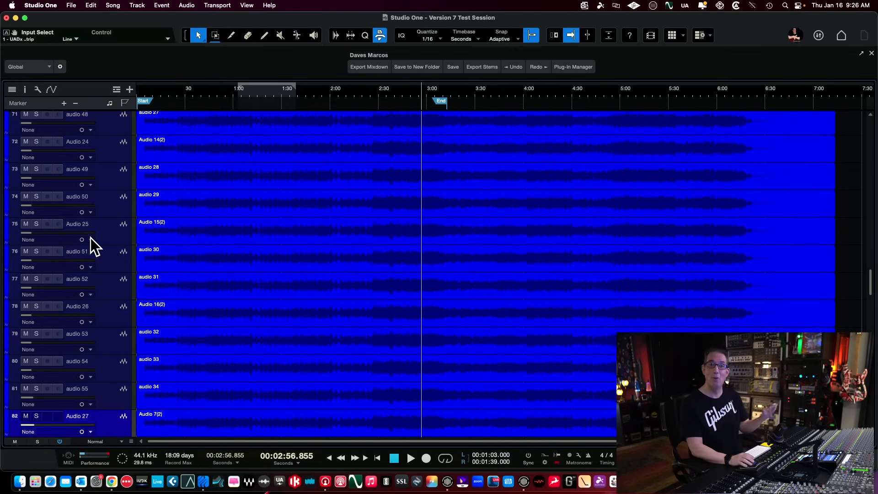
pyautogui.scroll(-3)
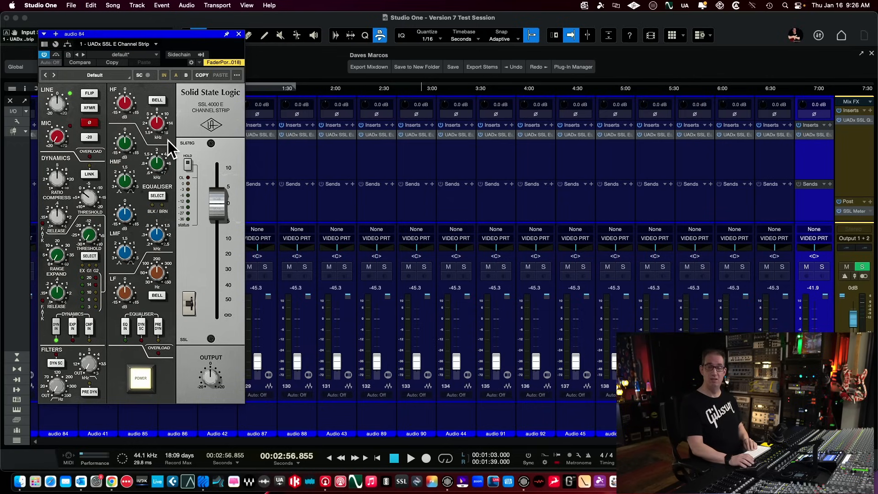
pyautogui.moveTo(253, 14)
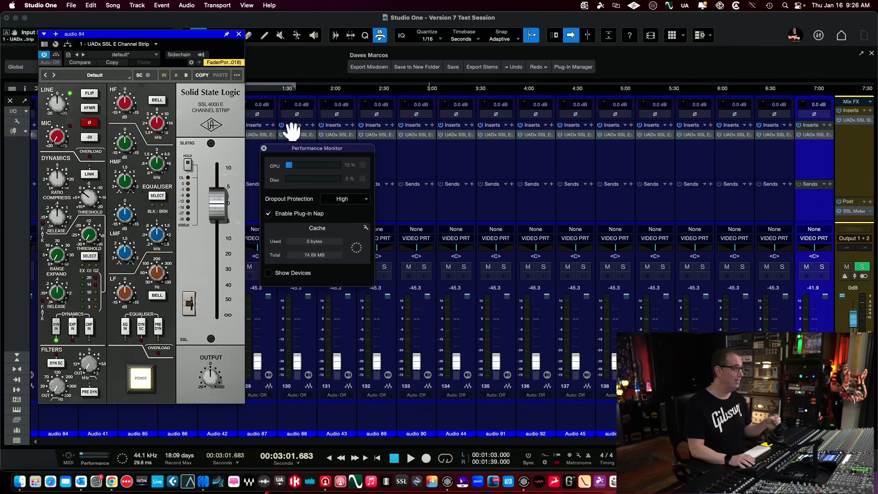
# Check the Performance Monitor while audio 84's UADx SSL E Channel Strip is open
pyautogui.click(263, 148)
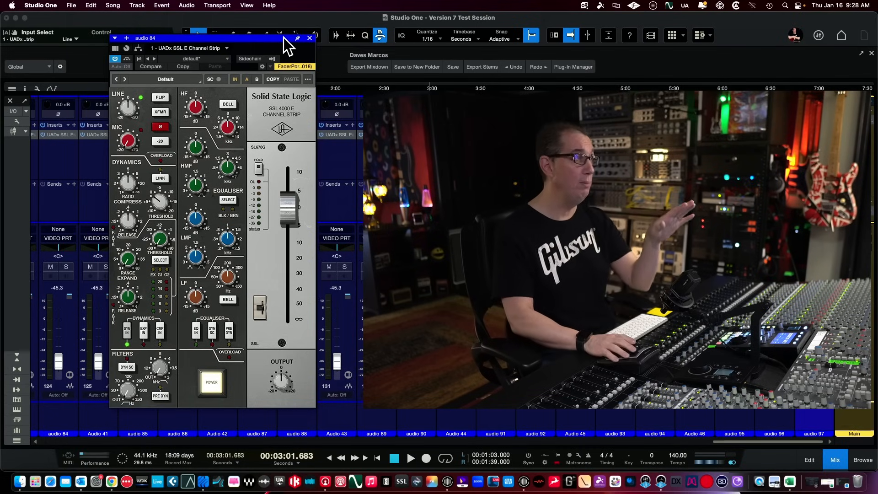
pyautogui.moveTo(275, 45)
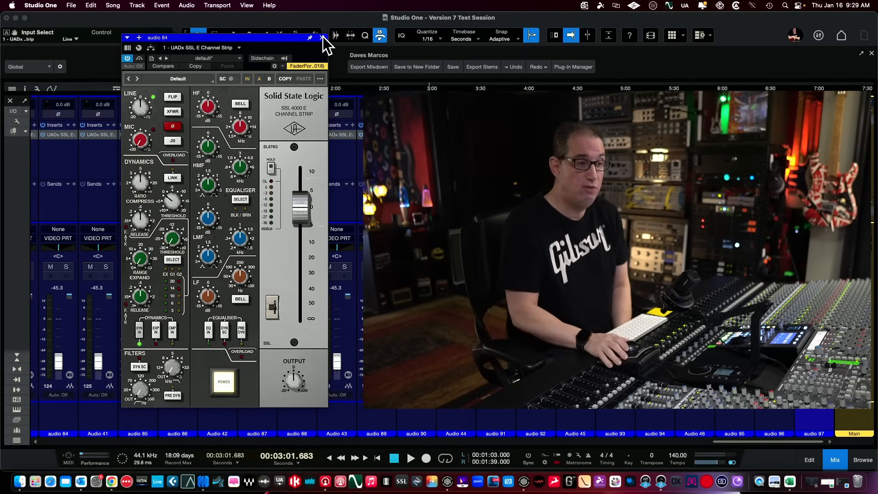
# Close audio 84's UADx SSL E Channel Strip window, leaving the console in front
pyautogui.click(322, 39)
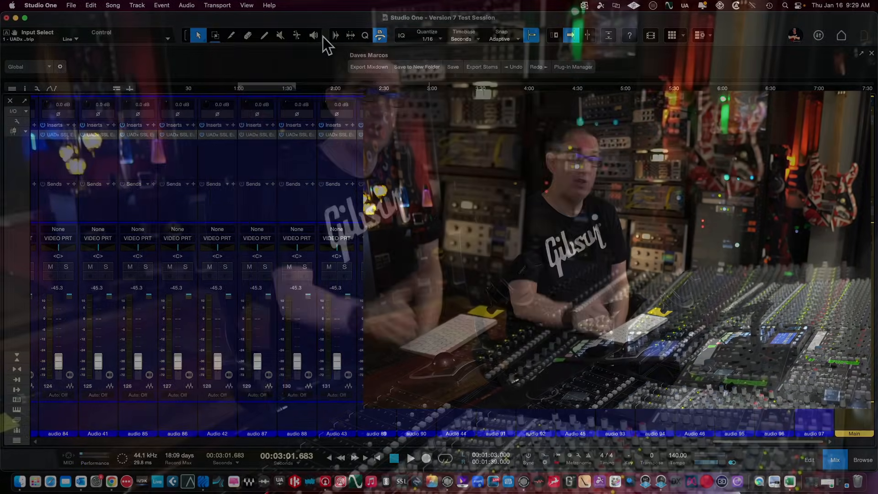